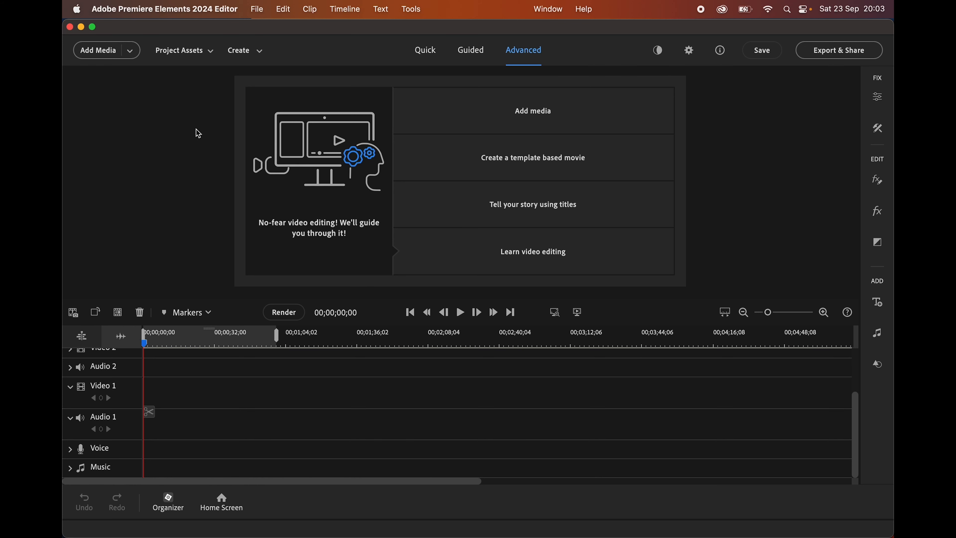
Show the Create choices: Highlight Reel, Video Collage and Video Story.
left_click(241, 50)
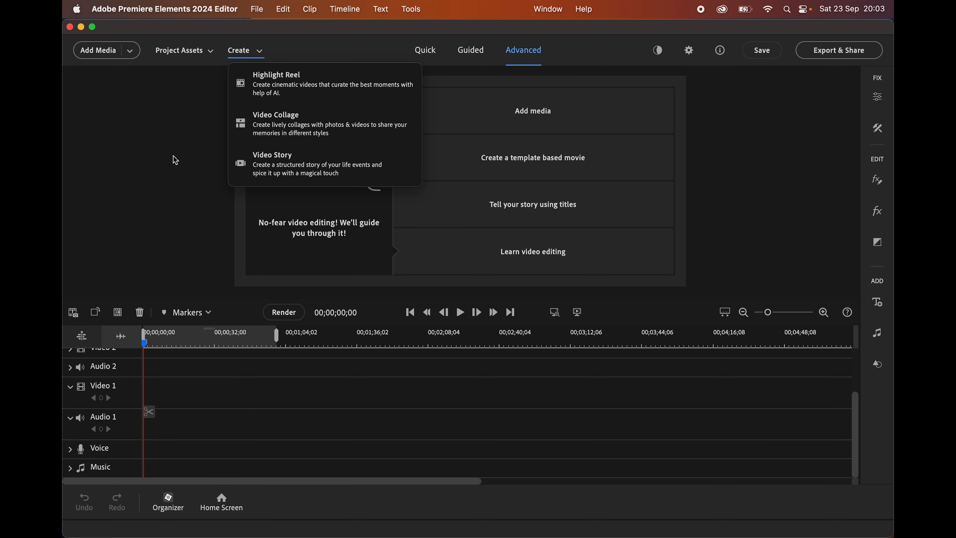
mouse_move(339, 81)
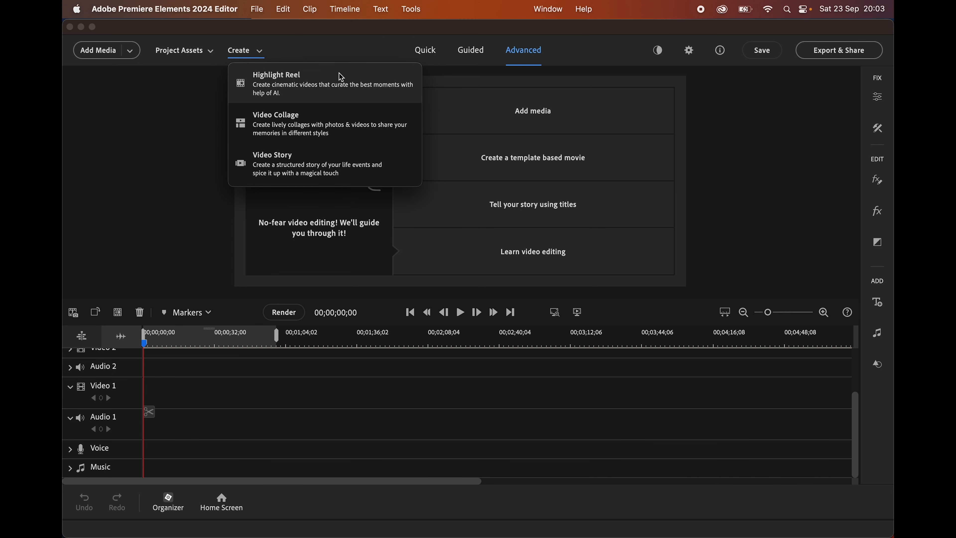
Start a new Highlight Reel from the Create menu.
left_click(277, 74)
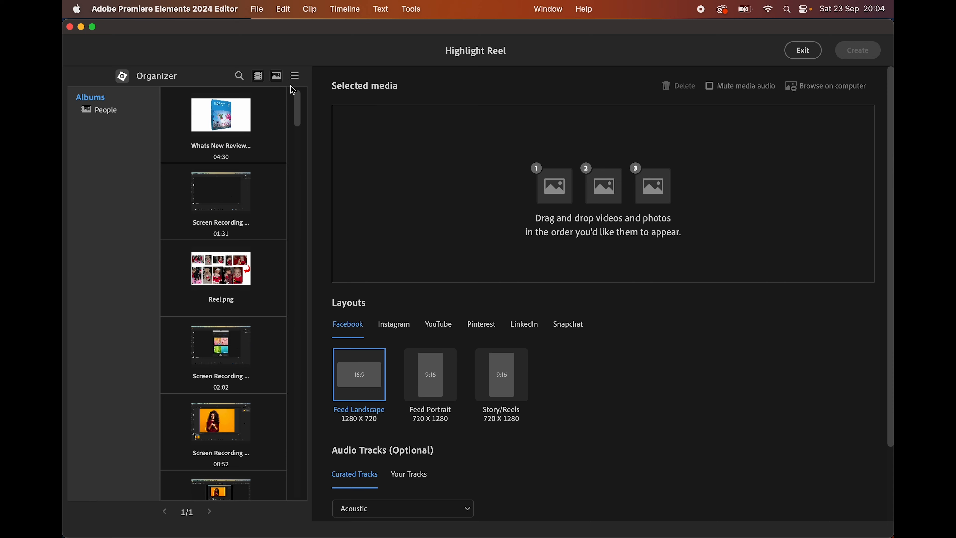
Import Christmas 01.MOV, 02.MOV and 03.MOV from the T7 drive into the reel's media.
left_click(276, 76)
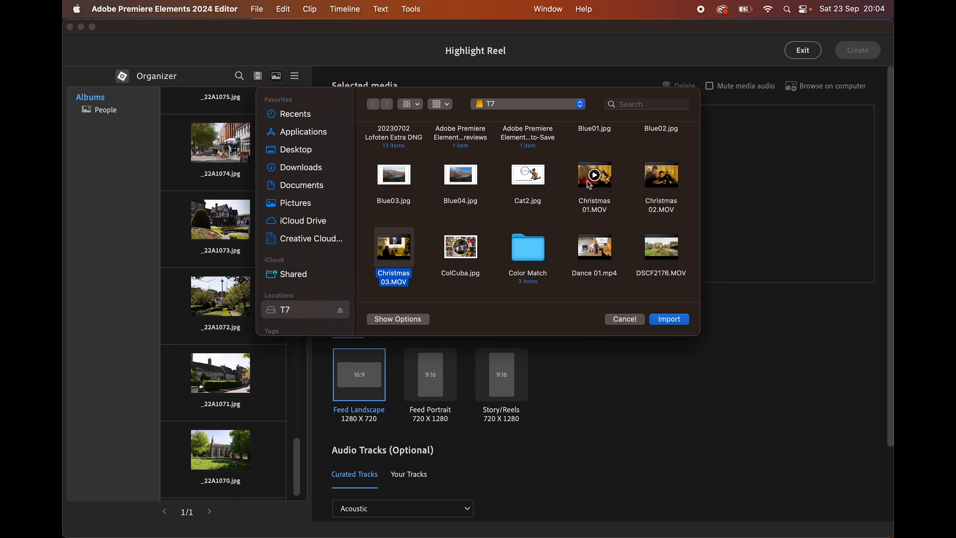
left_click(594, 175)
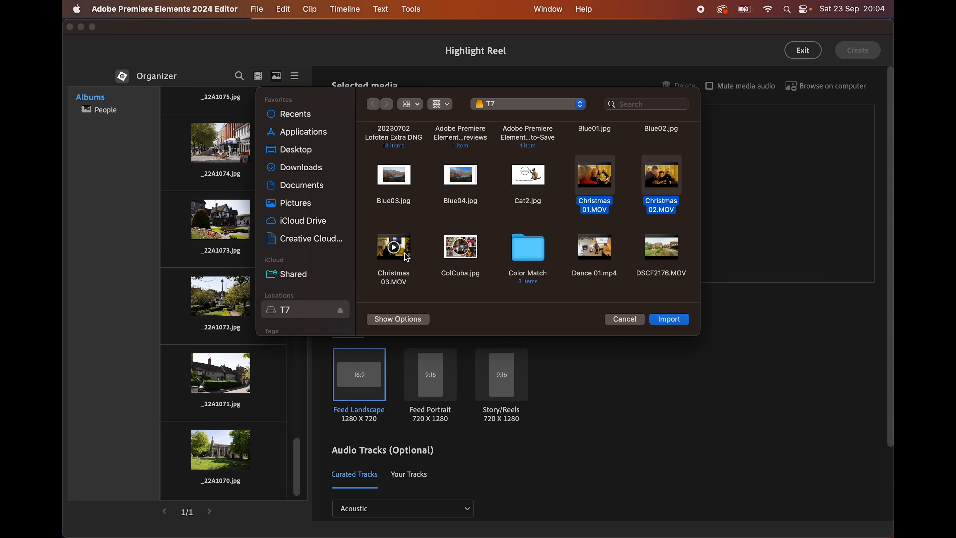
left_click(393, 247)
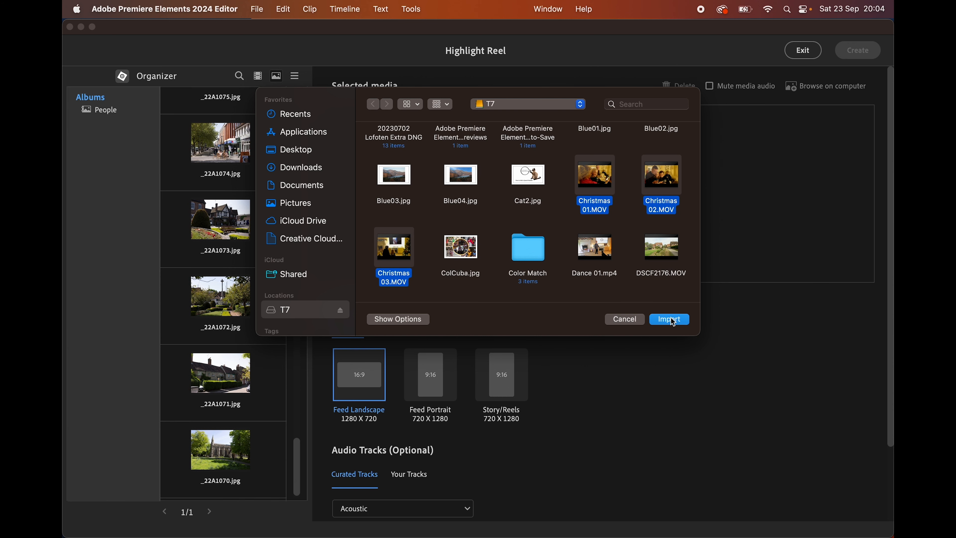
left_click(669, 319)
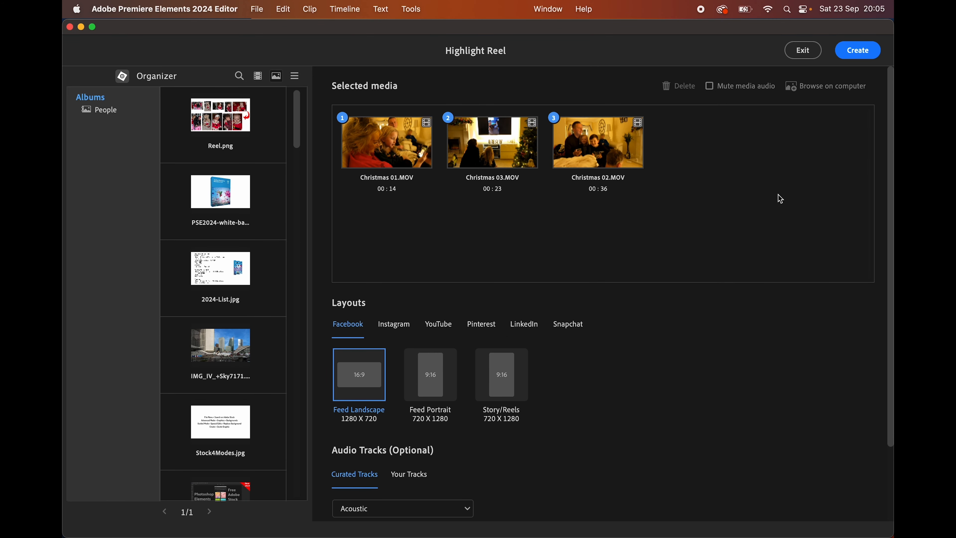
mouse_move(841, 196)
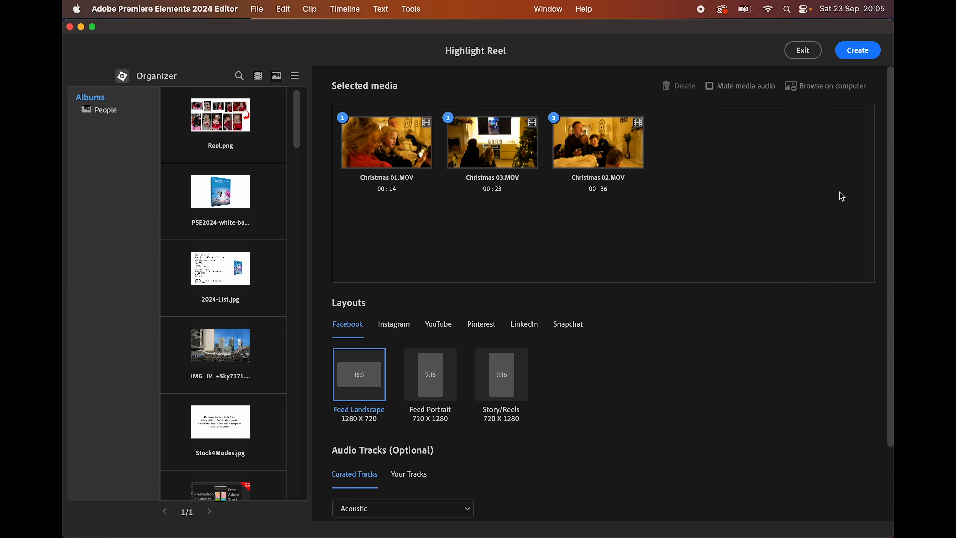
Create the reel with the Instagram Square 1:1 layout and the Bicycle Rides track.
left_click(393, 323)
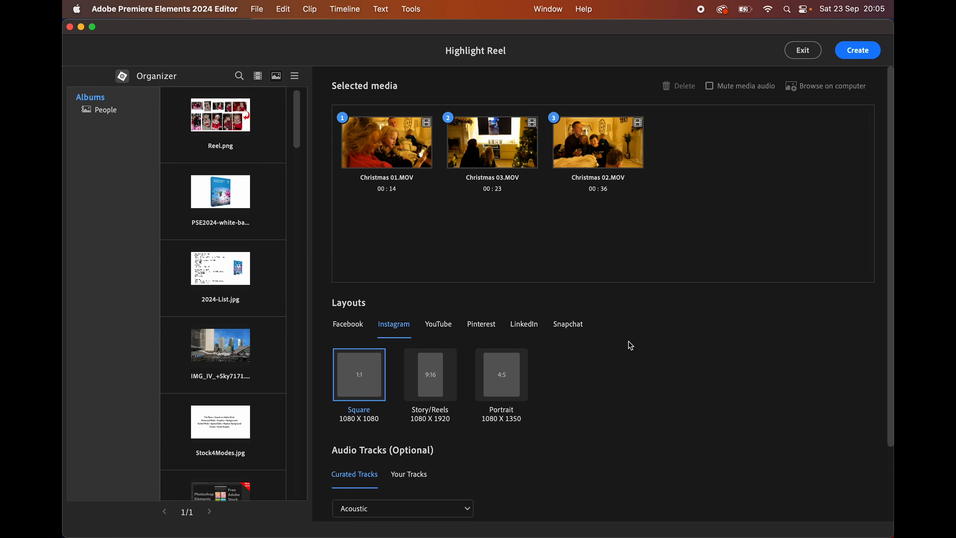
scroll("down", 3)
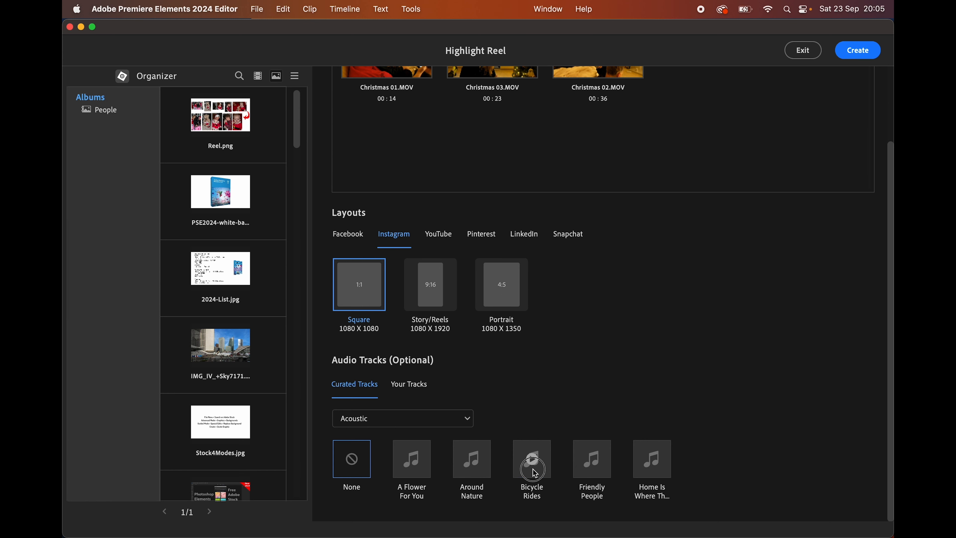
left_click(532, 459)
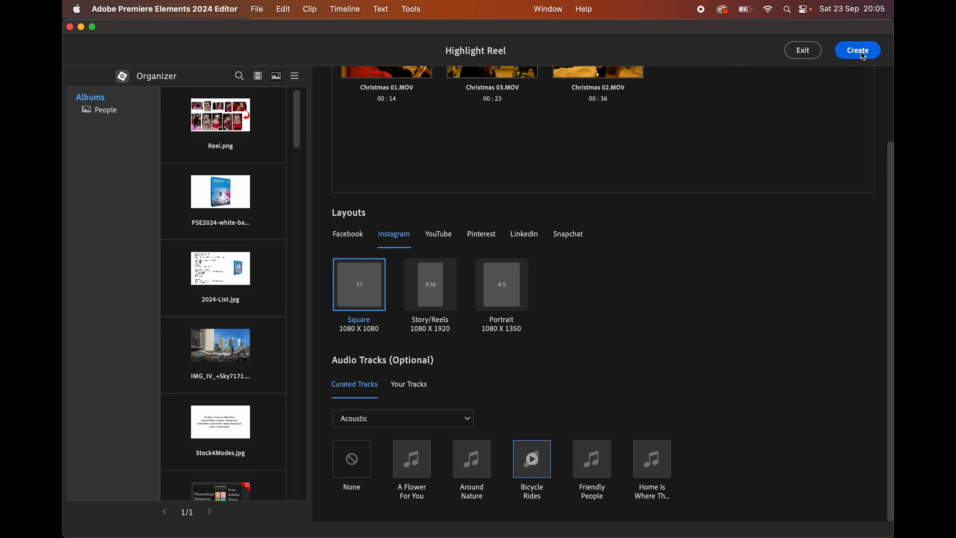
left_click(856, 49)
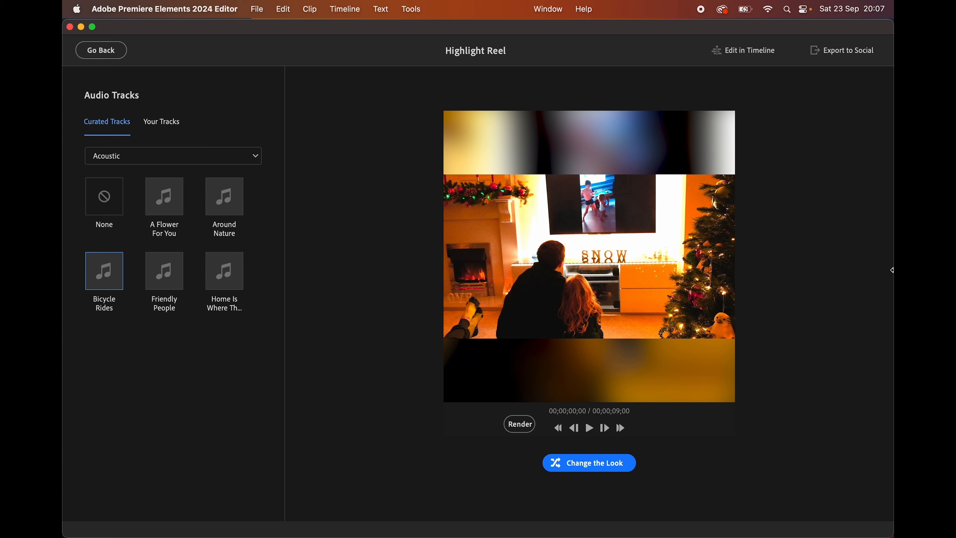
mouse_move(854, 237)
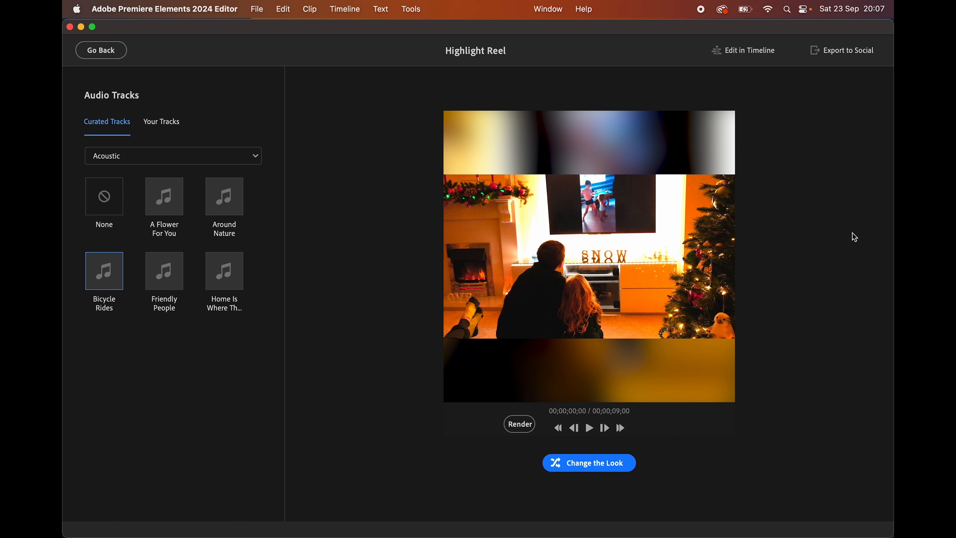
mouse_move(806, 432)
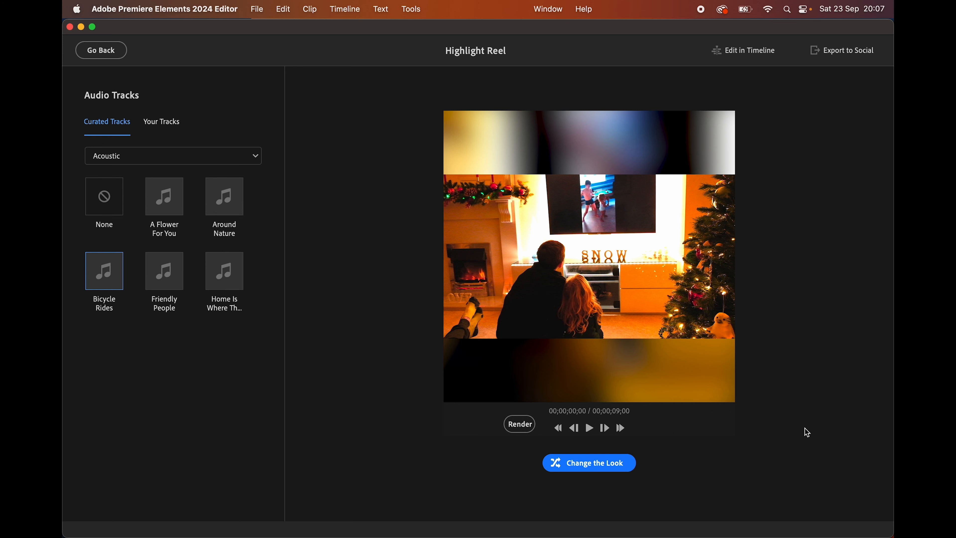
Cycle the colour look through Verdant, Dark and Pine, then exit to the Advanced editor.
left_click(588, 462)
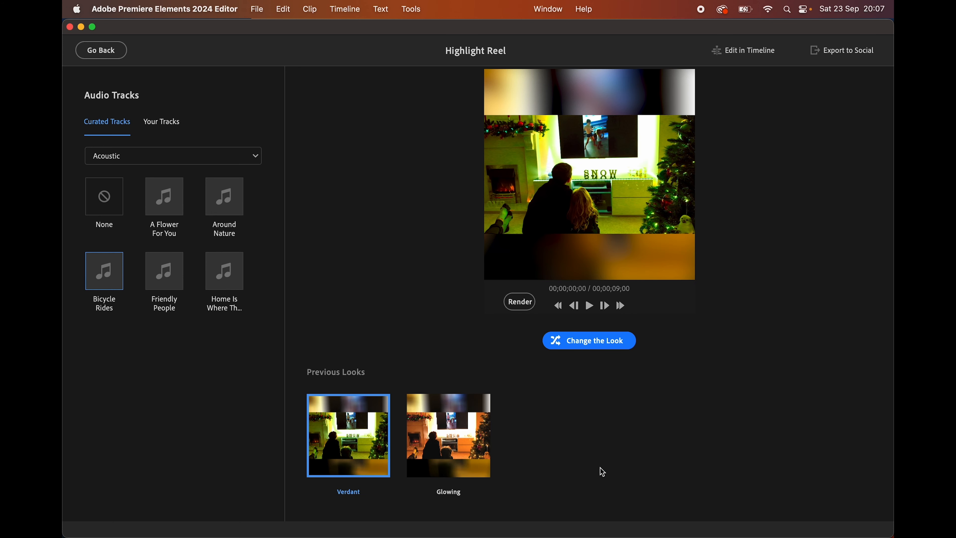
mouse_move(604, 414)
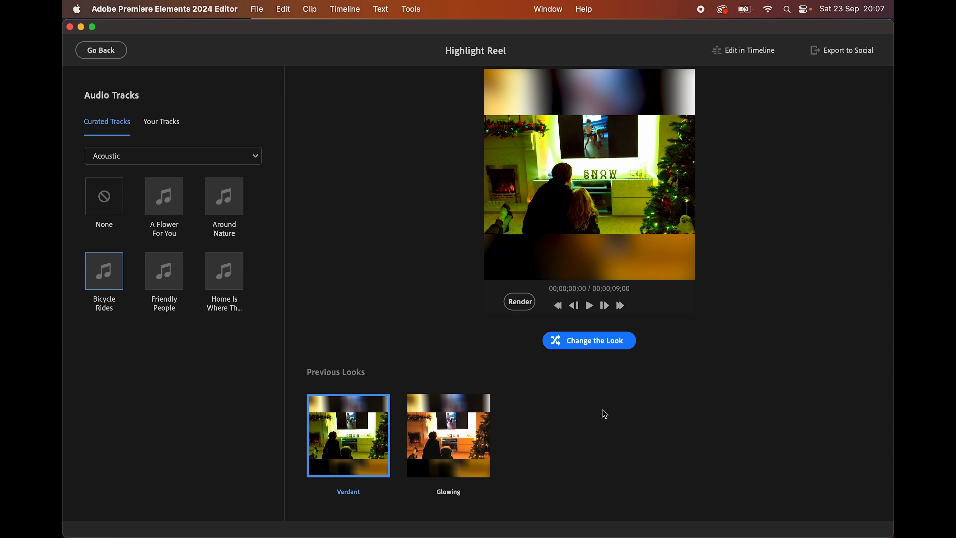
left_click(588, 340)
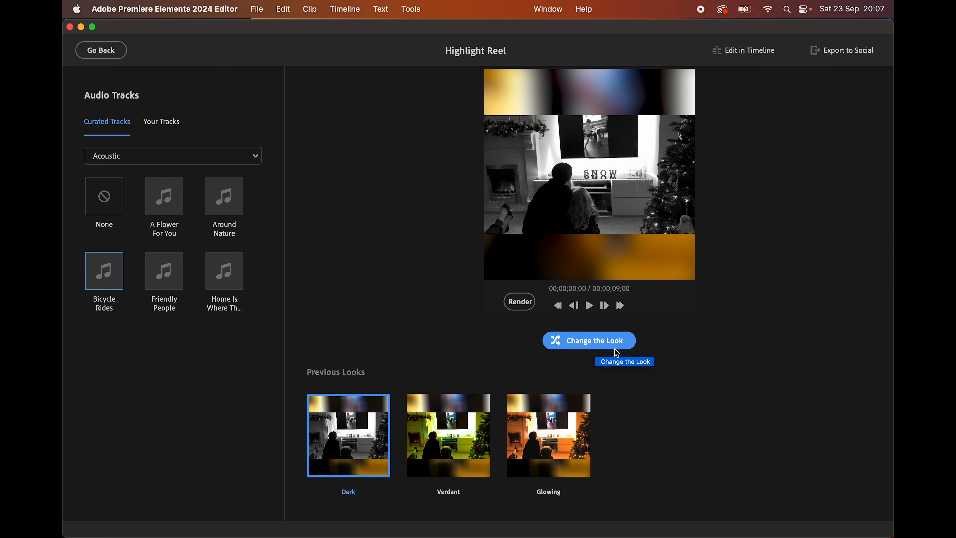
left_click(588, 340)
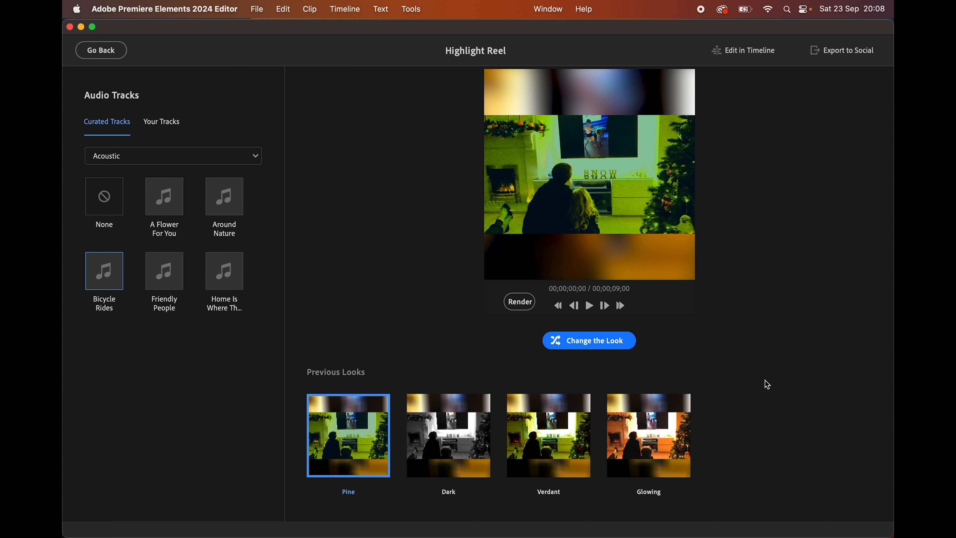
left_click(101, 50)
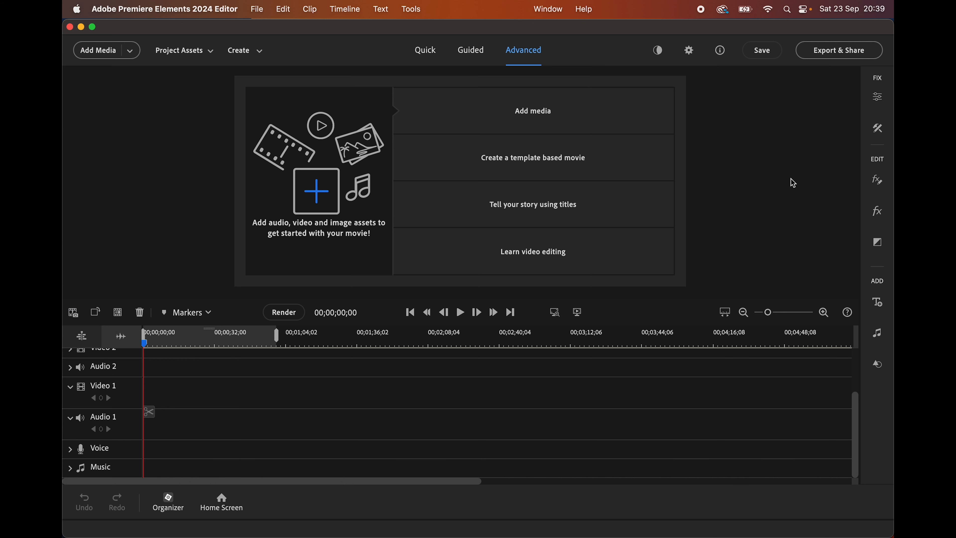